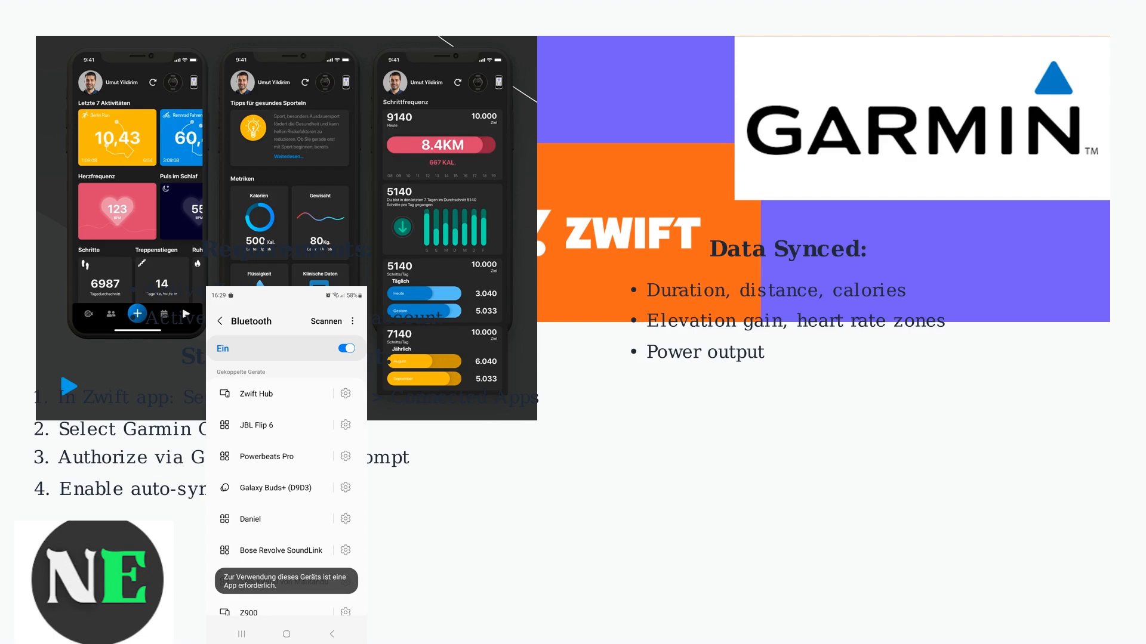
pyautogui.click(345, 424)
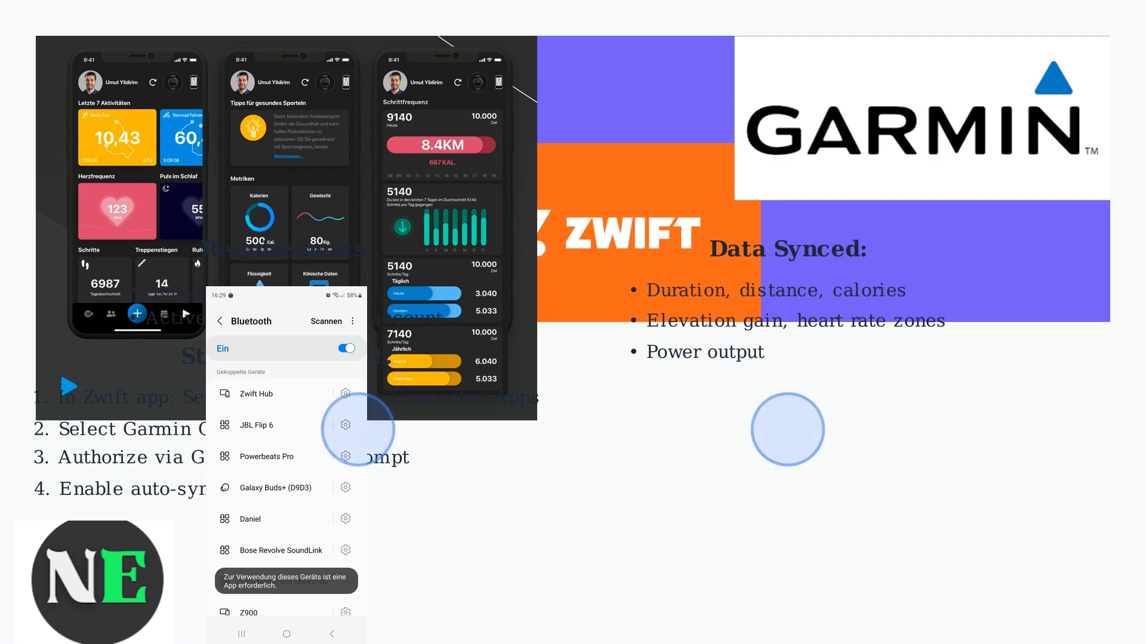